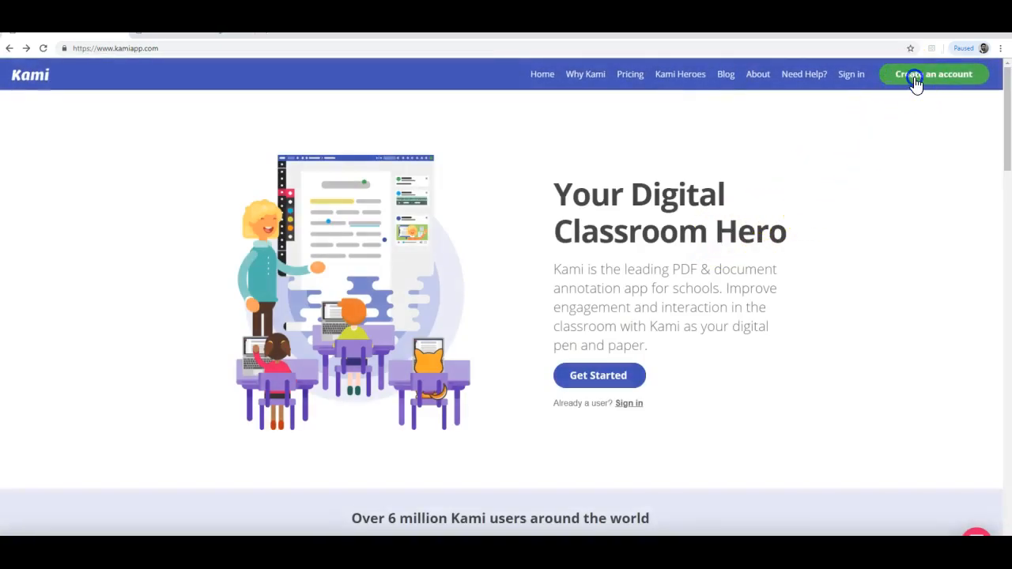
- Go from the Kami homepage to the sign-in page via 'Create an account'
click(933, 75)
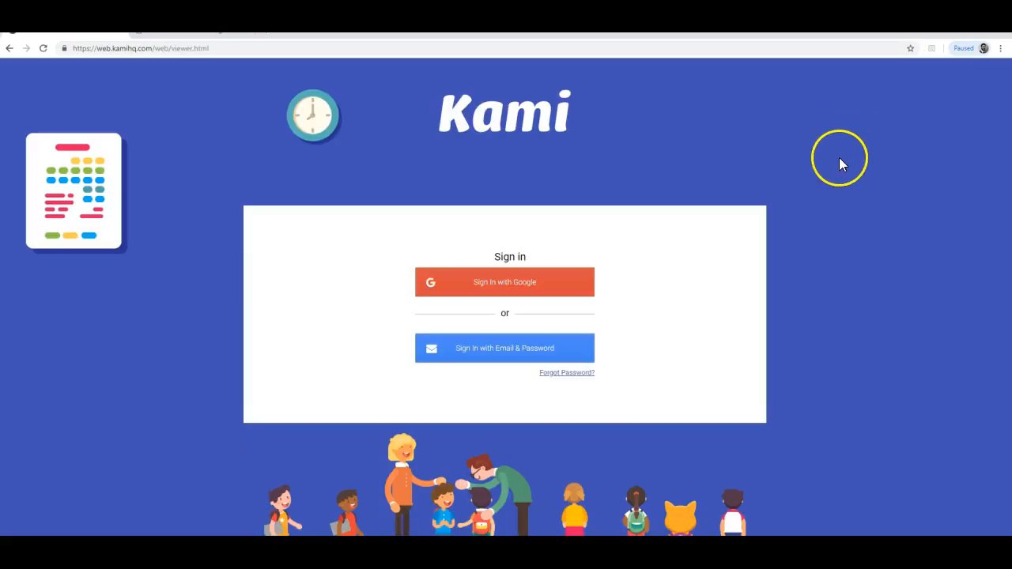
mouse_move(832, 168)
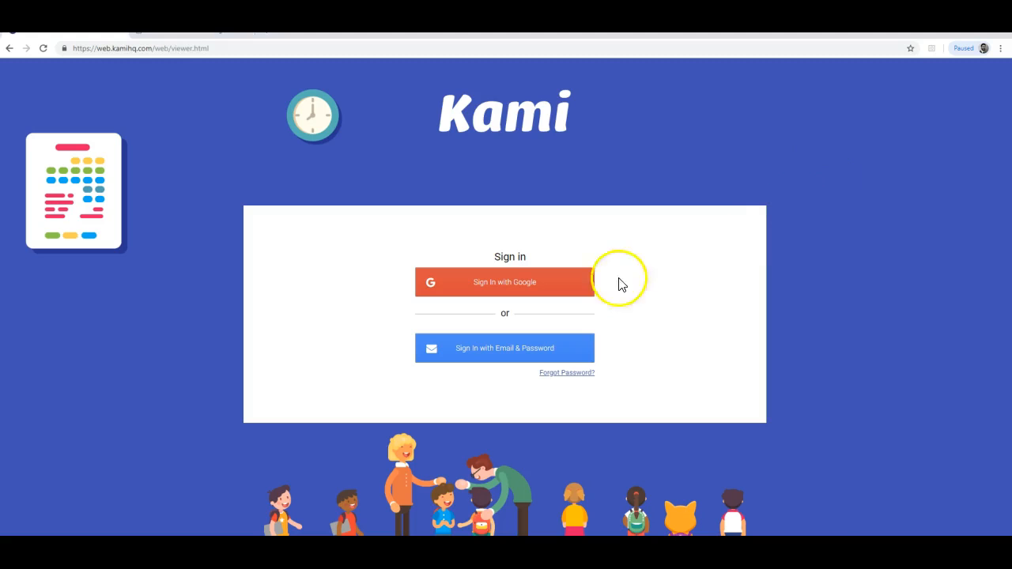
mouse_move(536, 301)
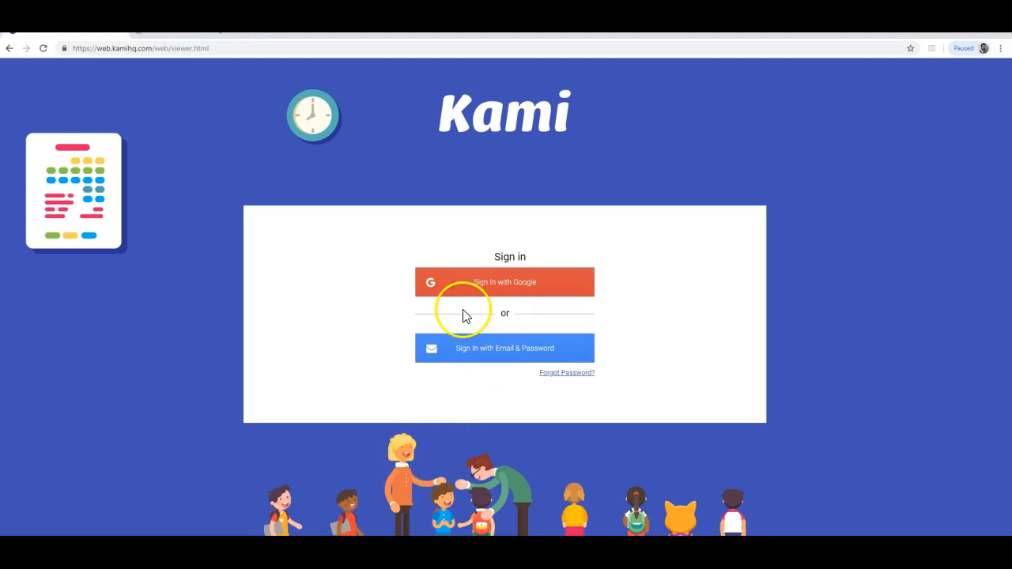
mouse_move(487, 286)
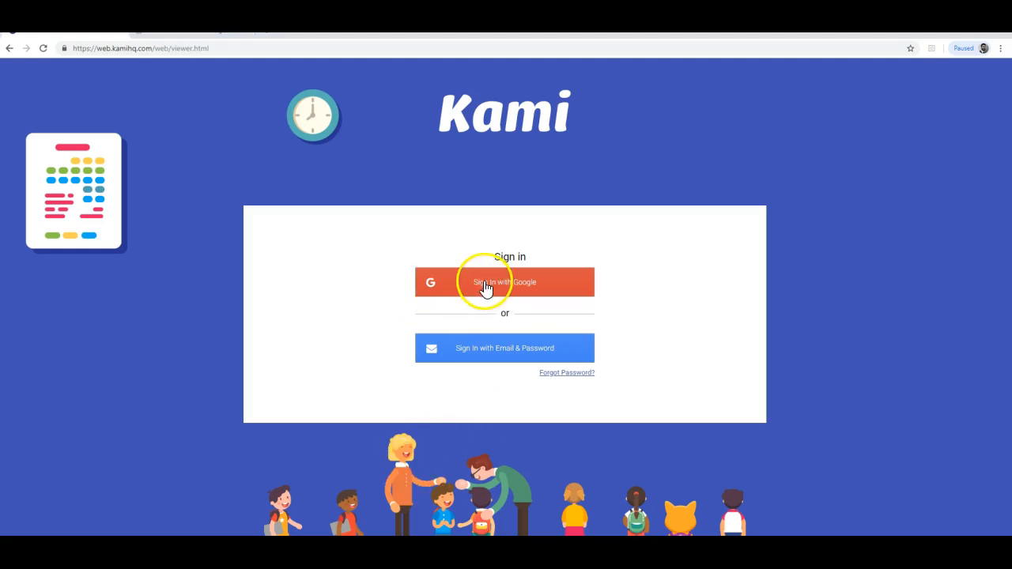
- Sign in with Google and open 'M0 - Mathematical Paths Part 1.pdf' from the computer
click(505, 282)
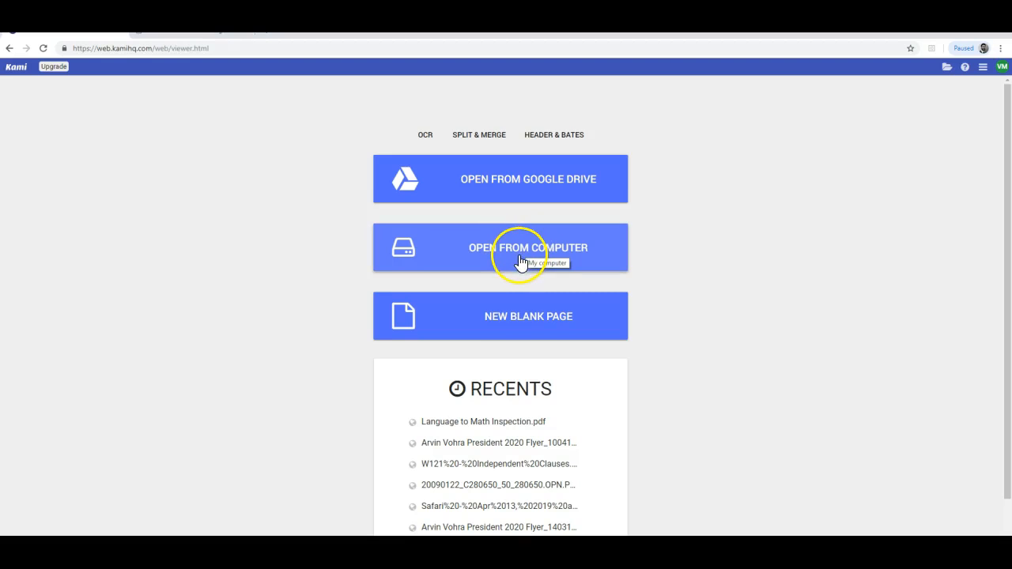
click(514, 255)
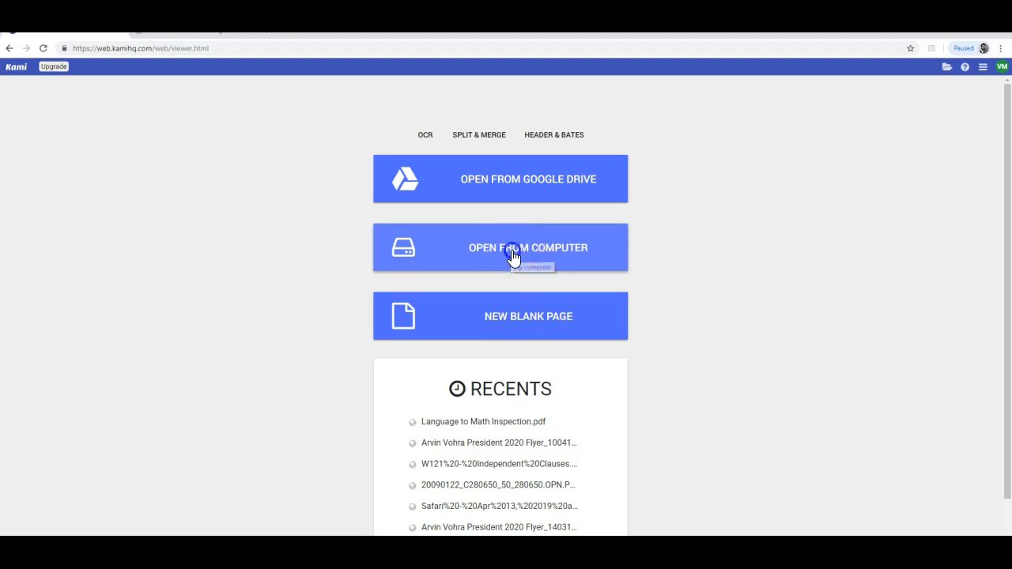
click(528, 247)
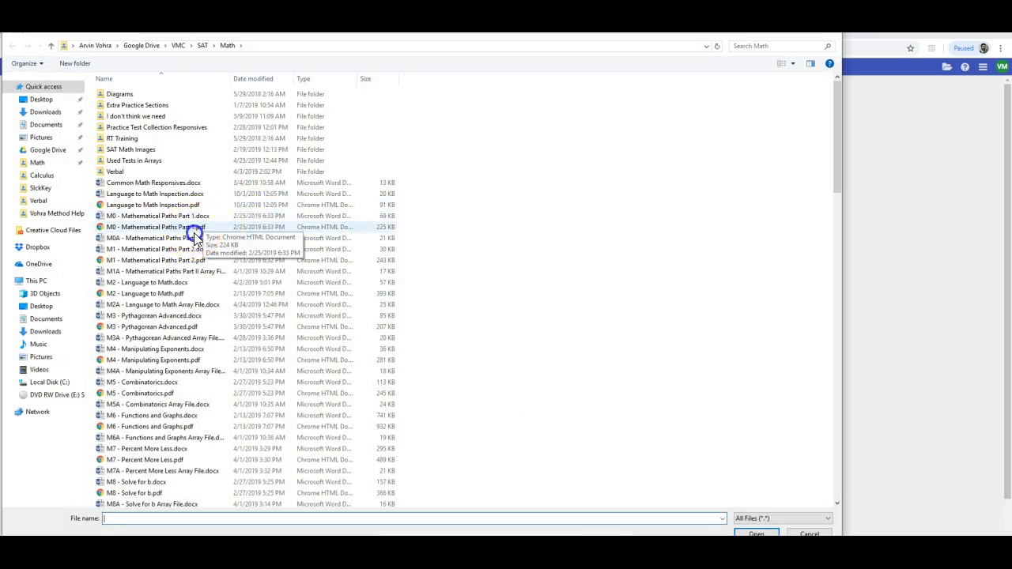
click(158, 228)
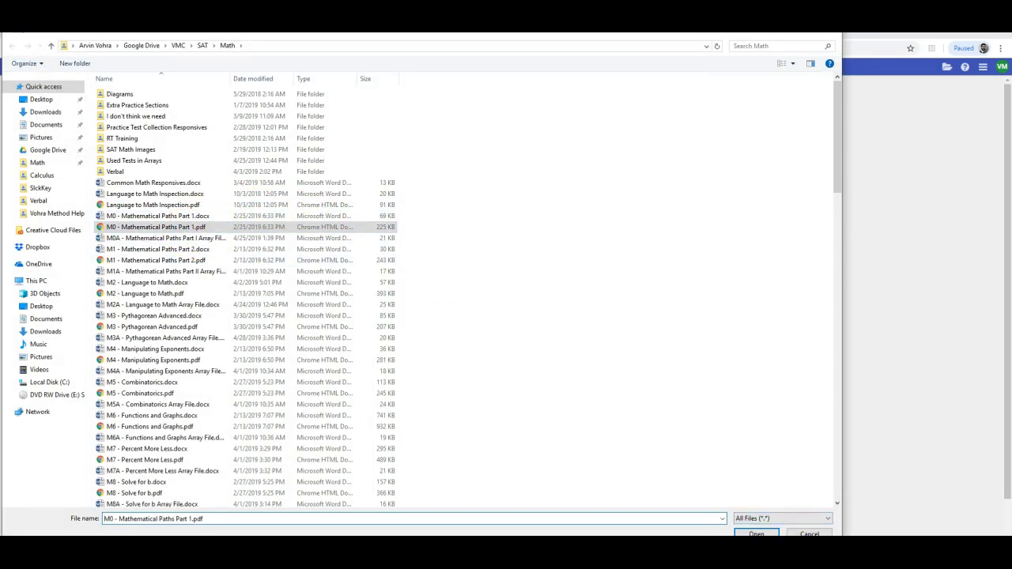
click(756, 533)
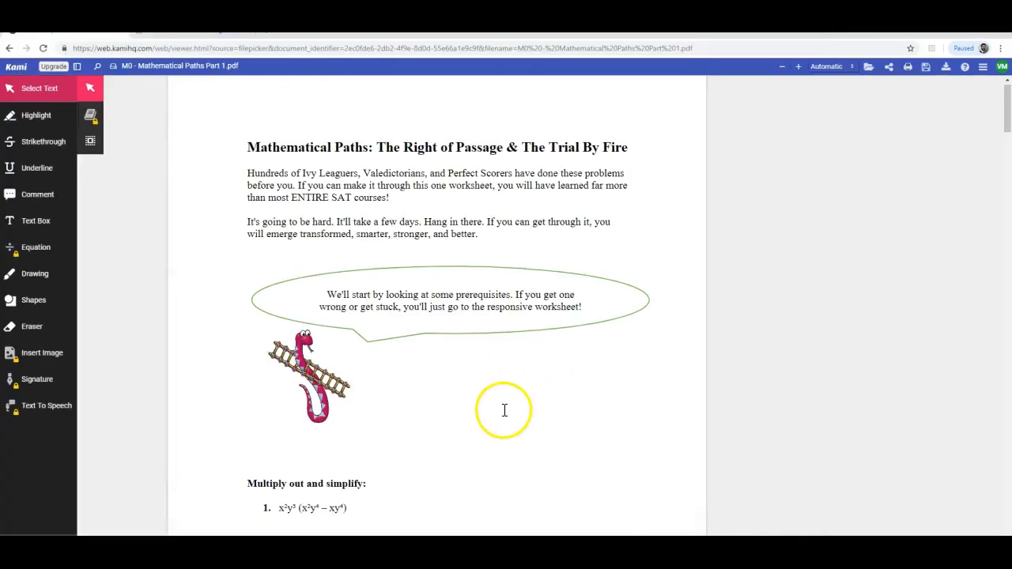
mouse_move(778, 168)
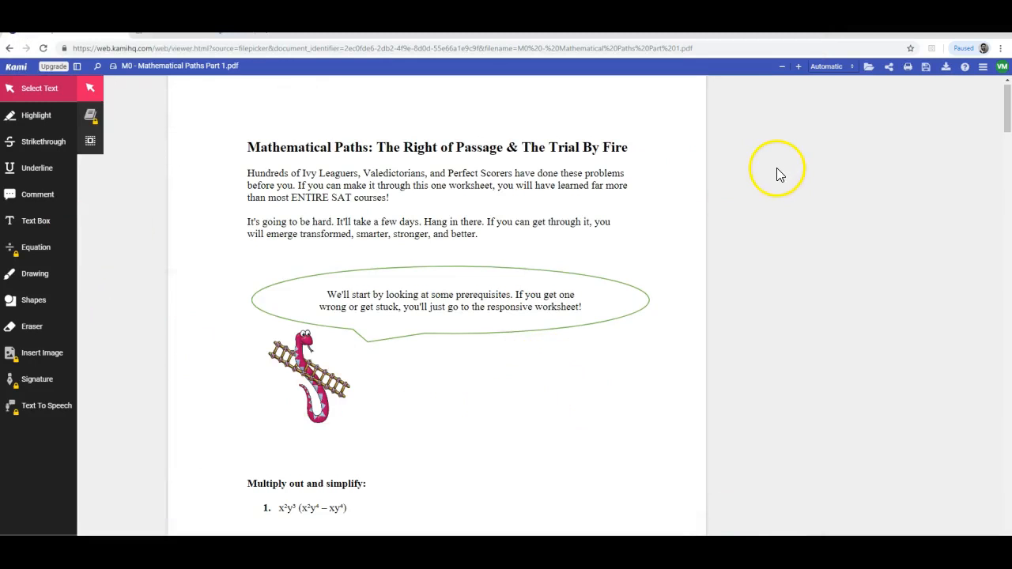
mouse_move(797, 152)
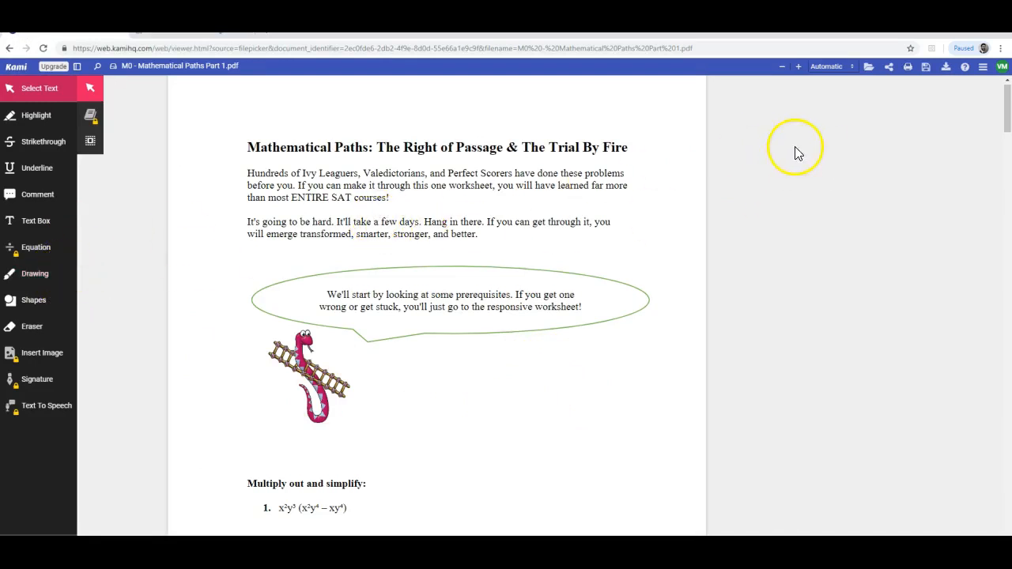
mouse_move(889, 67)
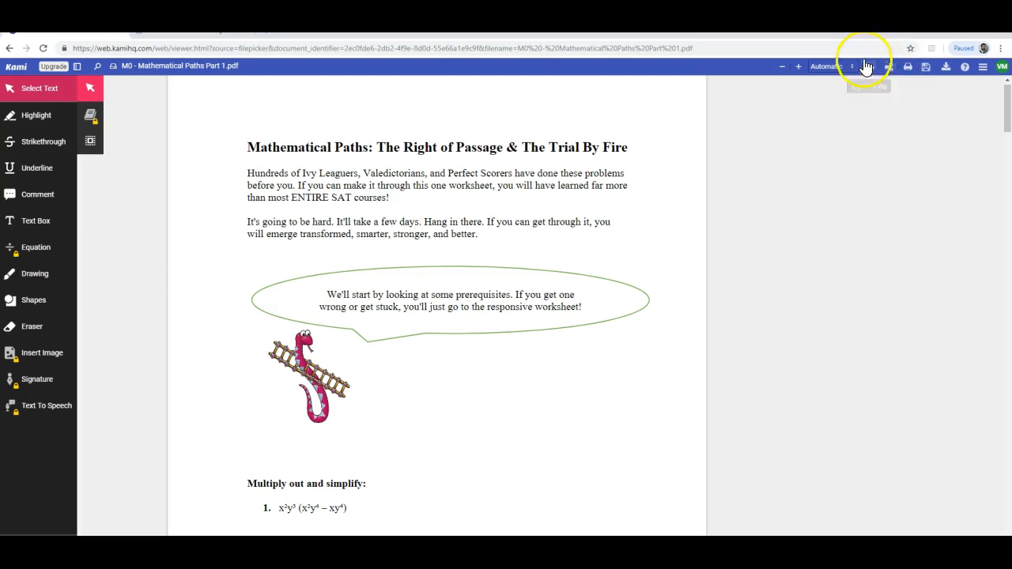
mouse_move(888, 66)
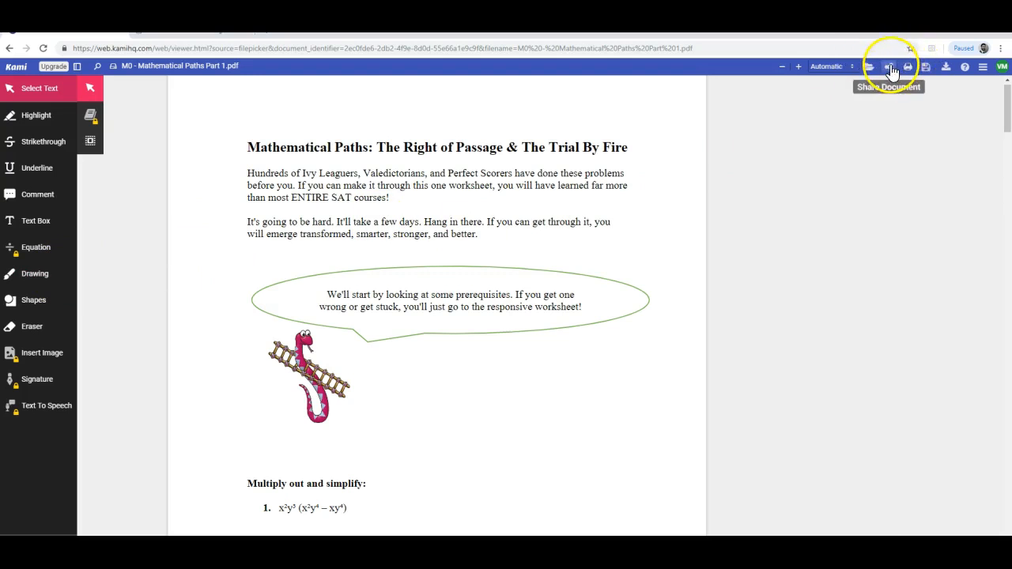
- Upload the worksheet for sharing, copy its share link, and close the sharing options
click(892, 67)
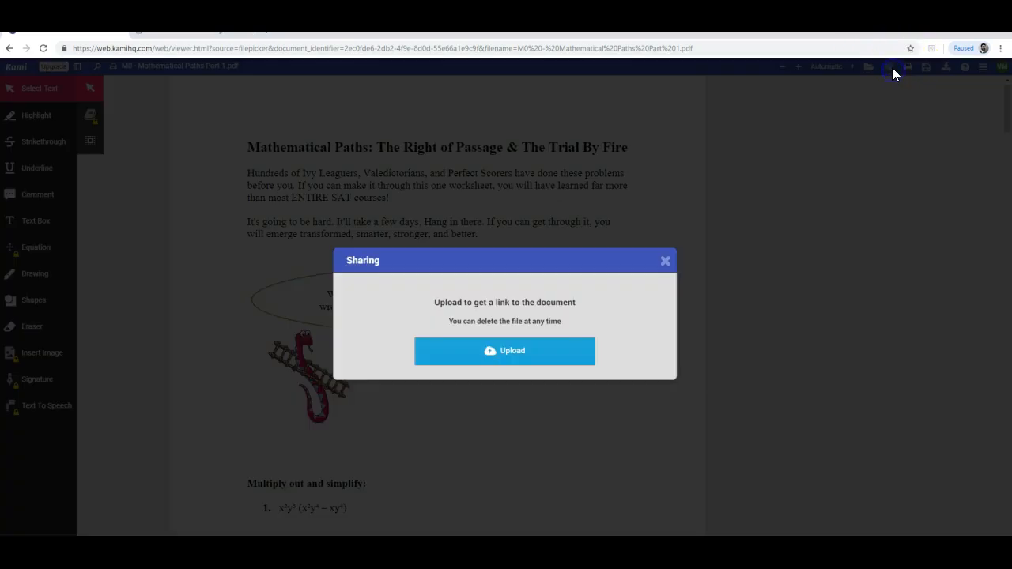
click(504, 351)
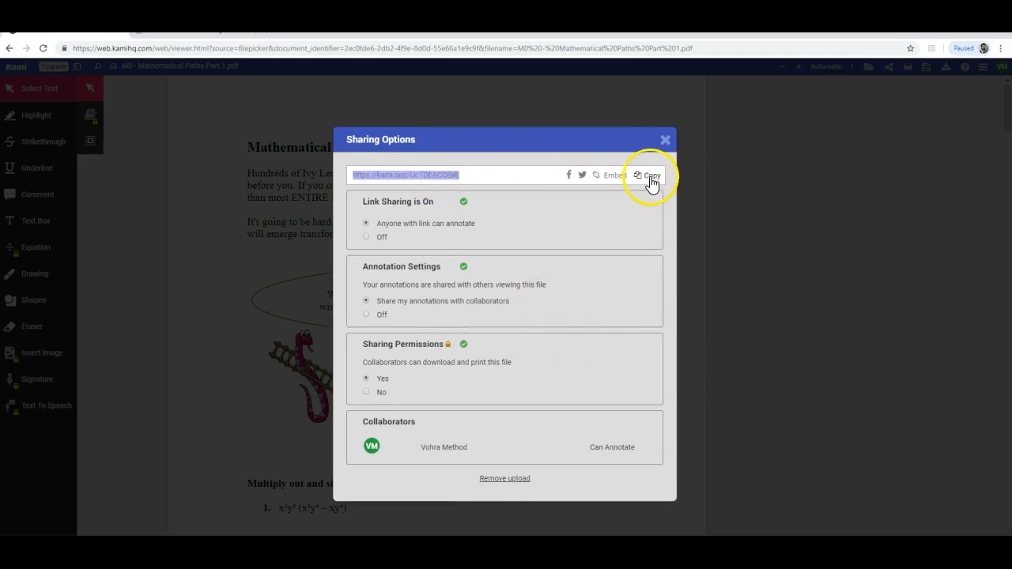
click(648, 174)
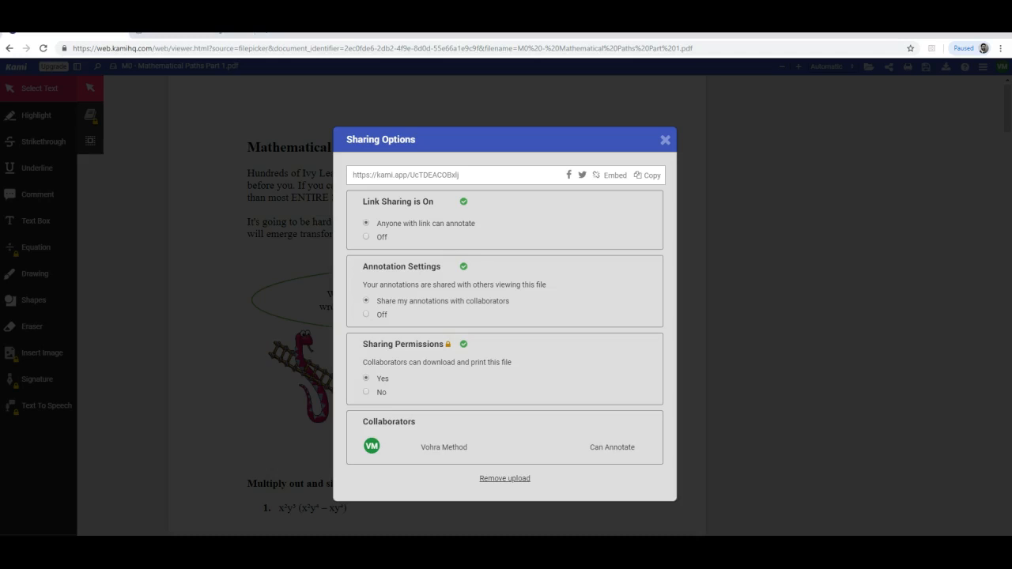
mouse_move(114, 498)
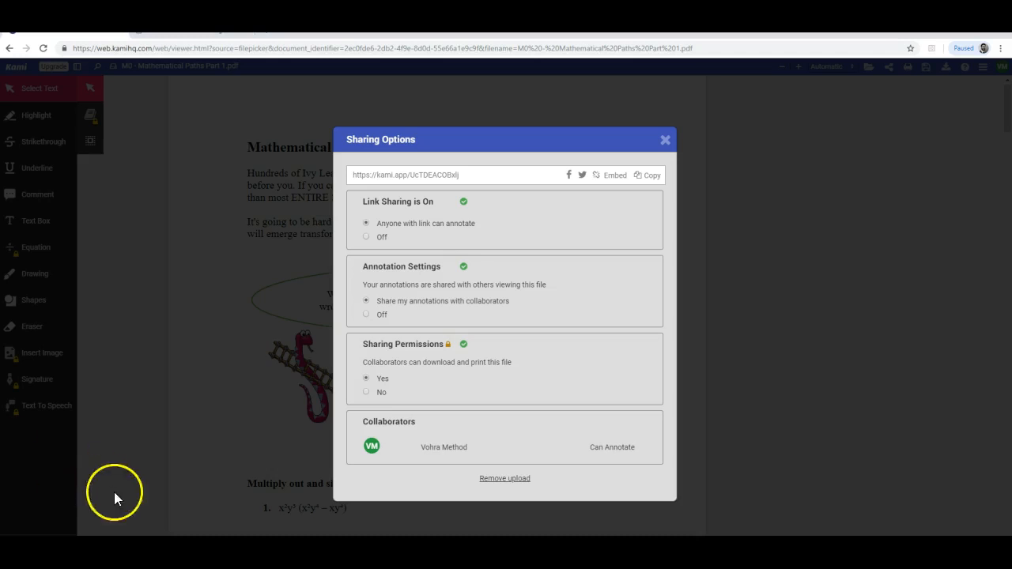
mouse_move(756, 168)
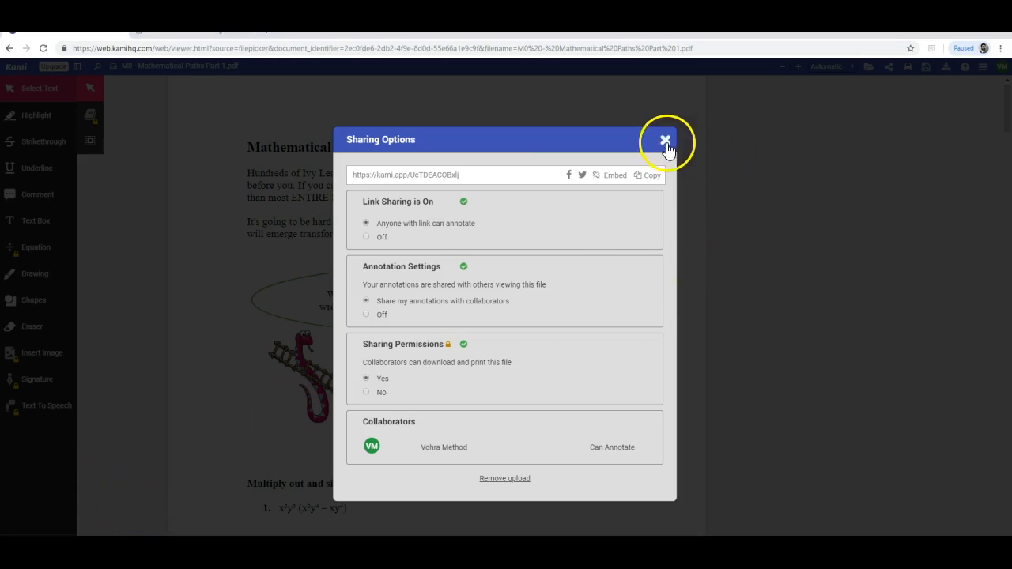
click(666, 139)
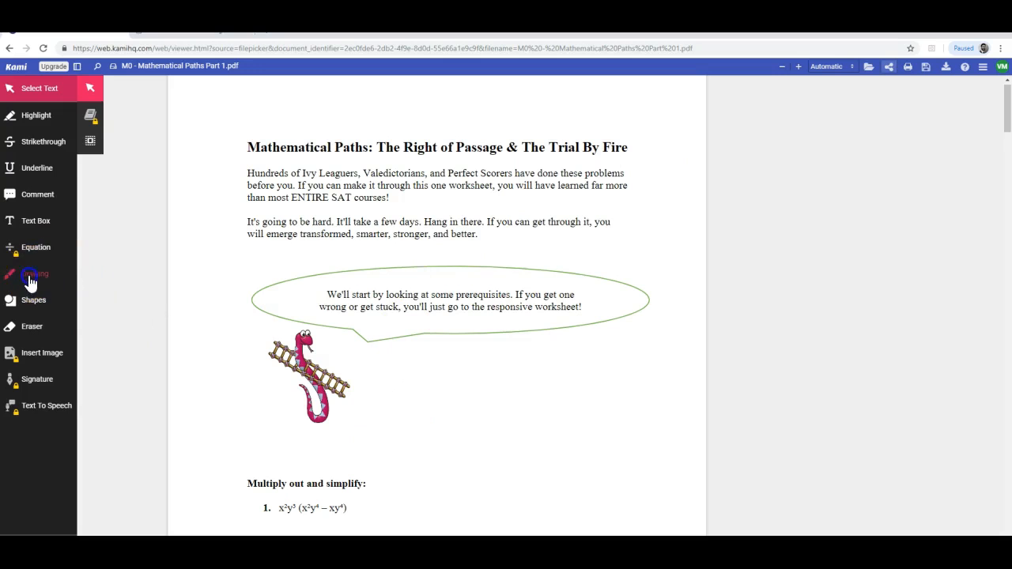
- Draw freehand pen strokes near problem 1 with the Drawing tool
click(35, 274)
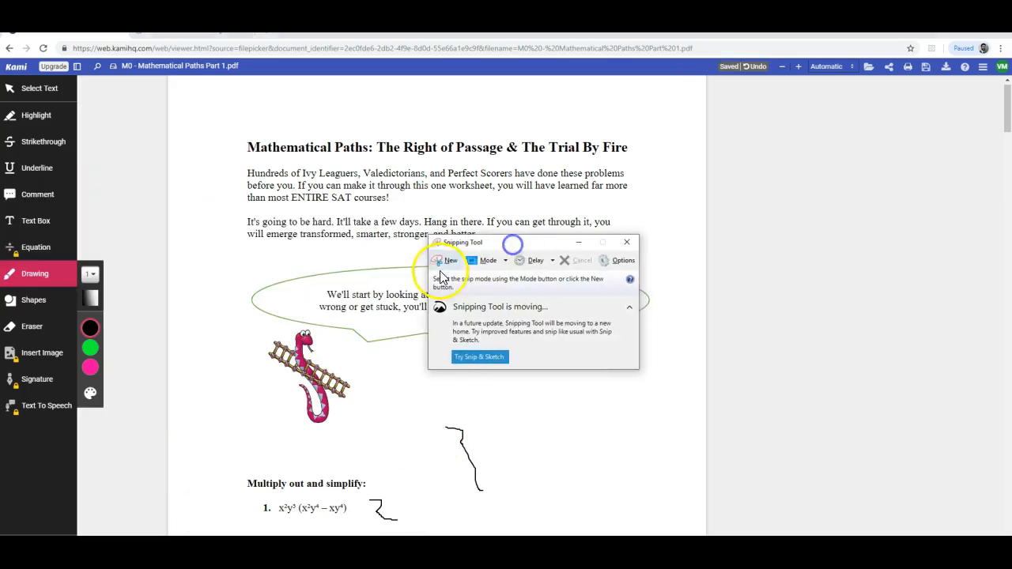
click(446, 259)
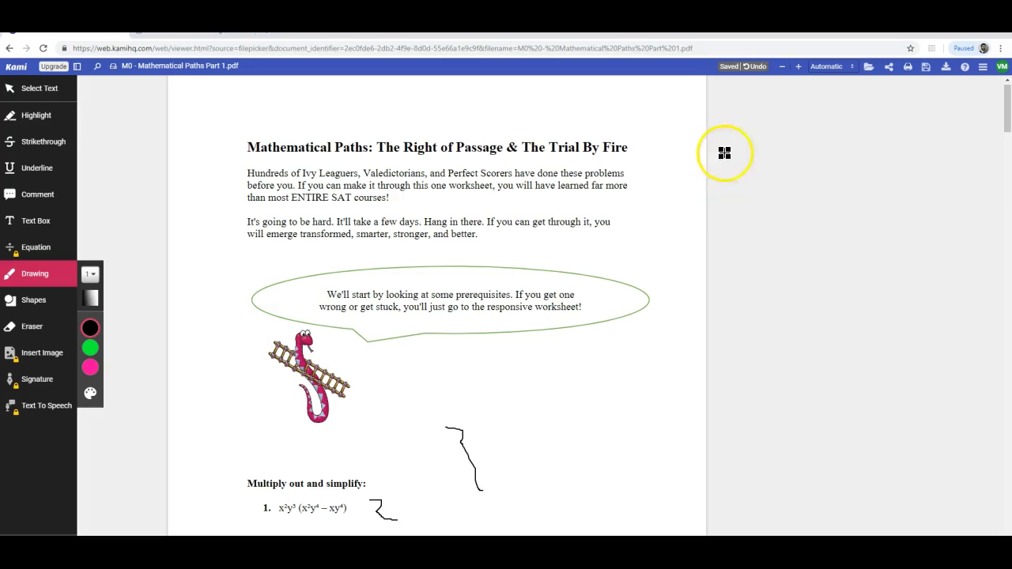
mouse_move(418, 76)
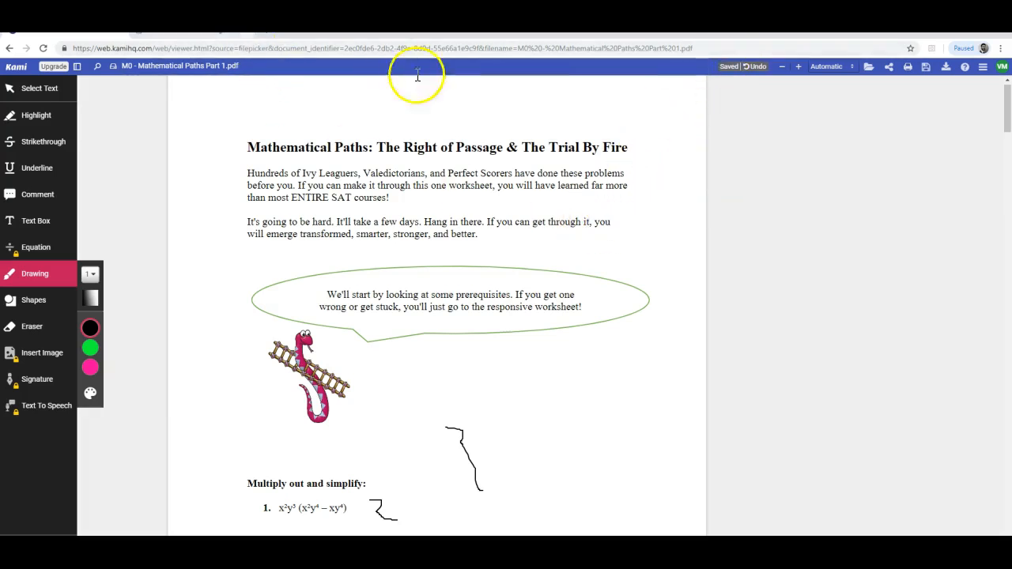